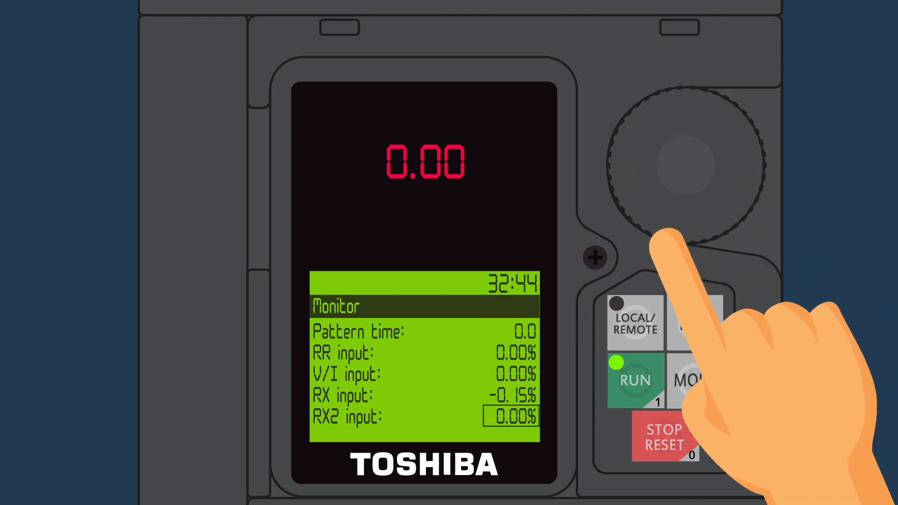
- Scroll the monitor list past RX2 to trip code None and past trips 1–4
left_click(696, 379)
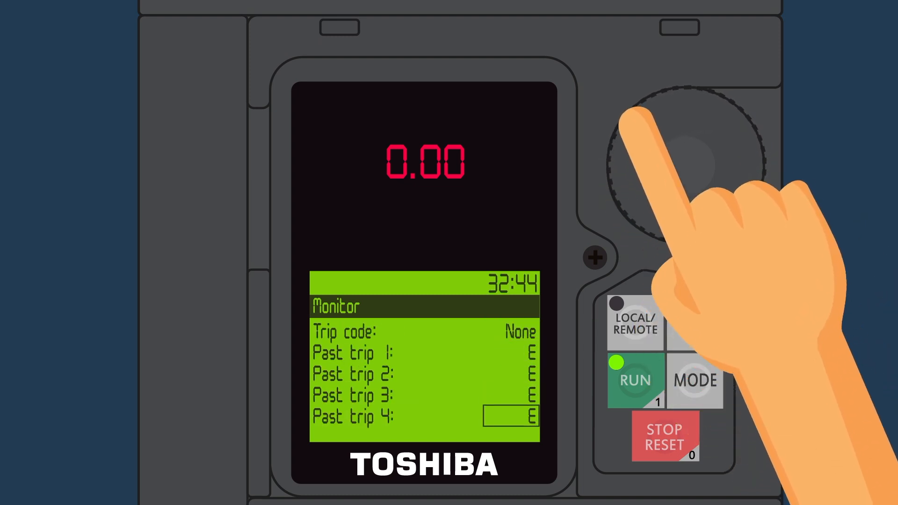